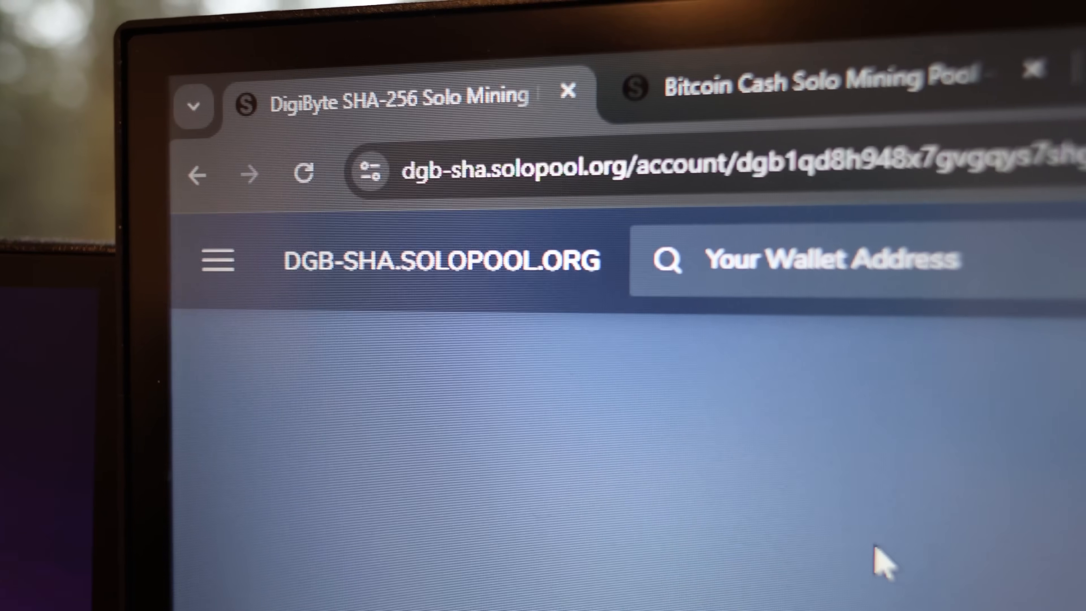
scroll("down", 3)
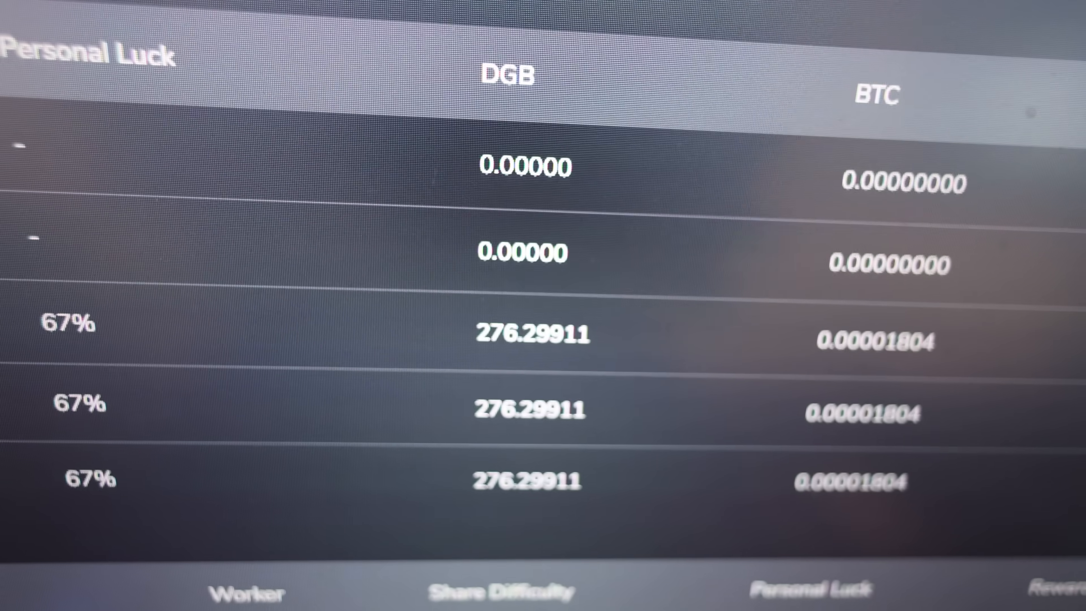